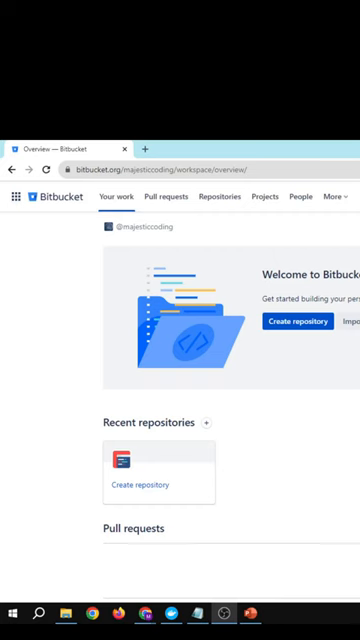
mouse_move(302, 322)
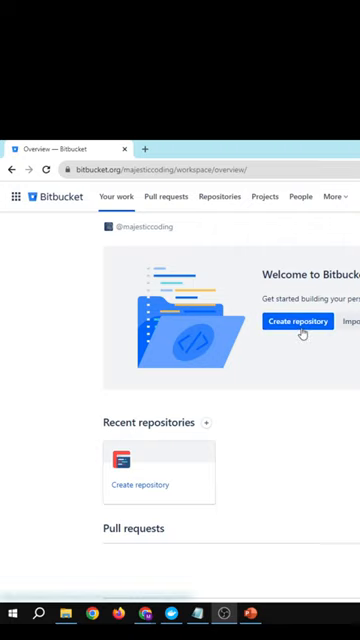
Create the public majesticcoding.bitbucket.io repository with its description and HTML/CSS language.
click(299, 322)
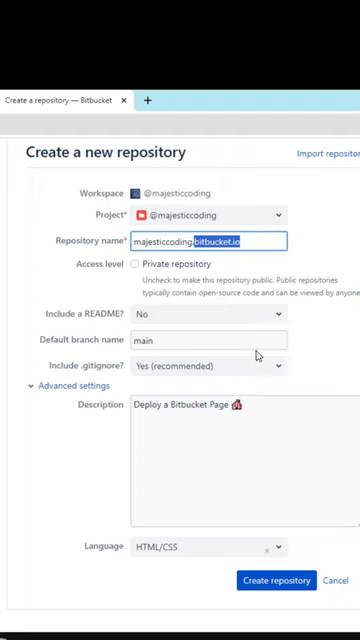
scroll(down, 3)
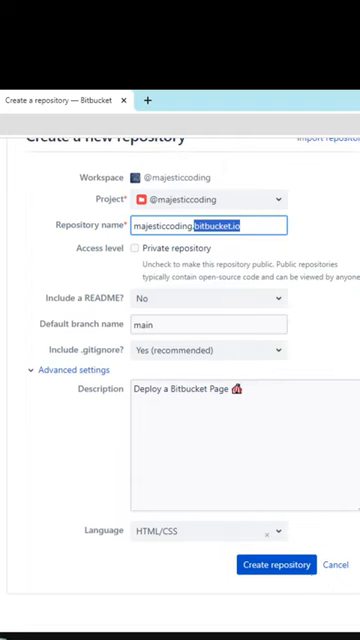
click(279, 565)
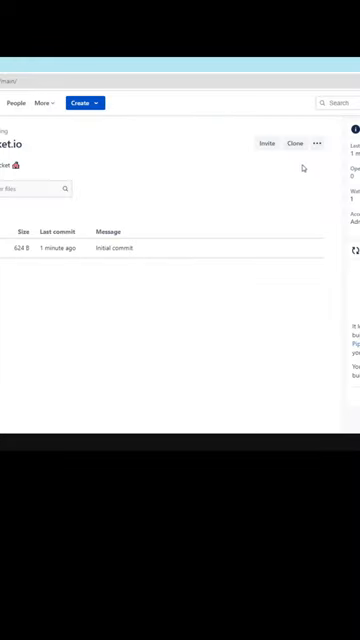
Start a new index.html file in the repository and begin entering its content.
click(319, 143)
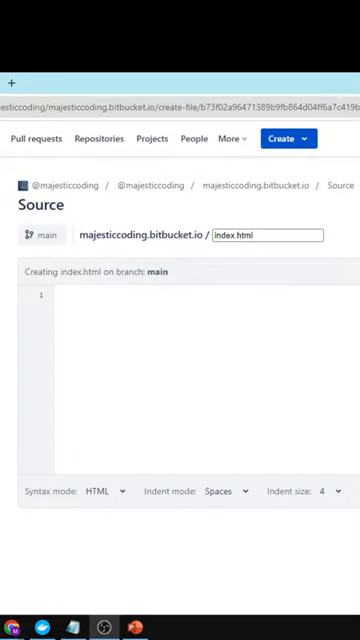
double_click(238, 235)
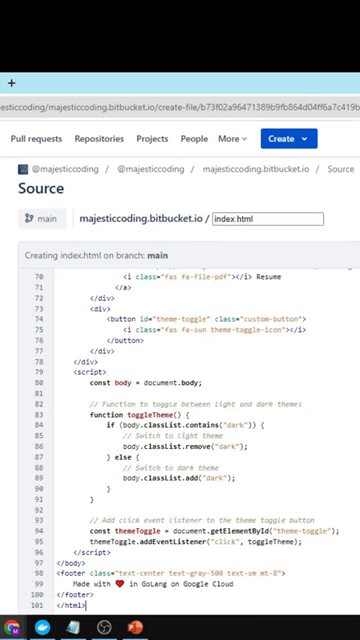
Commit index.html so it lists beside .gitignore, then copy the repository name.
scroll(down, 3)
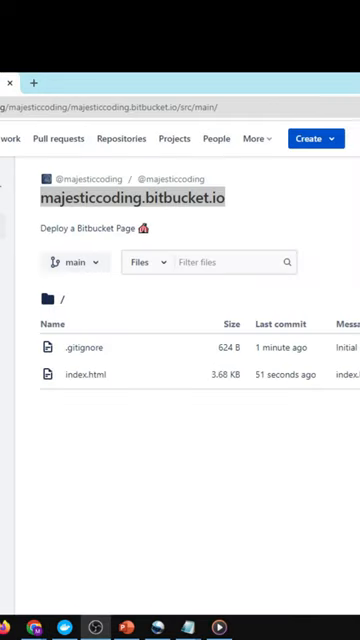
right_click(130, 196)
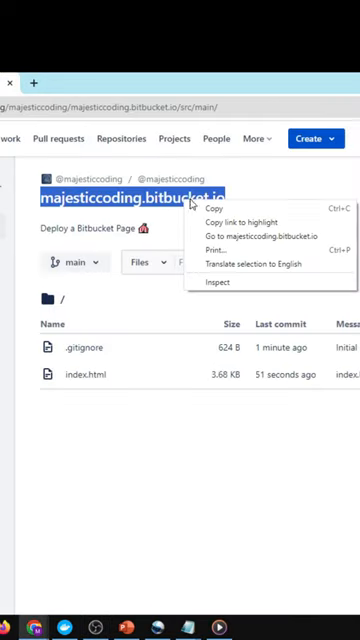